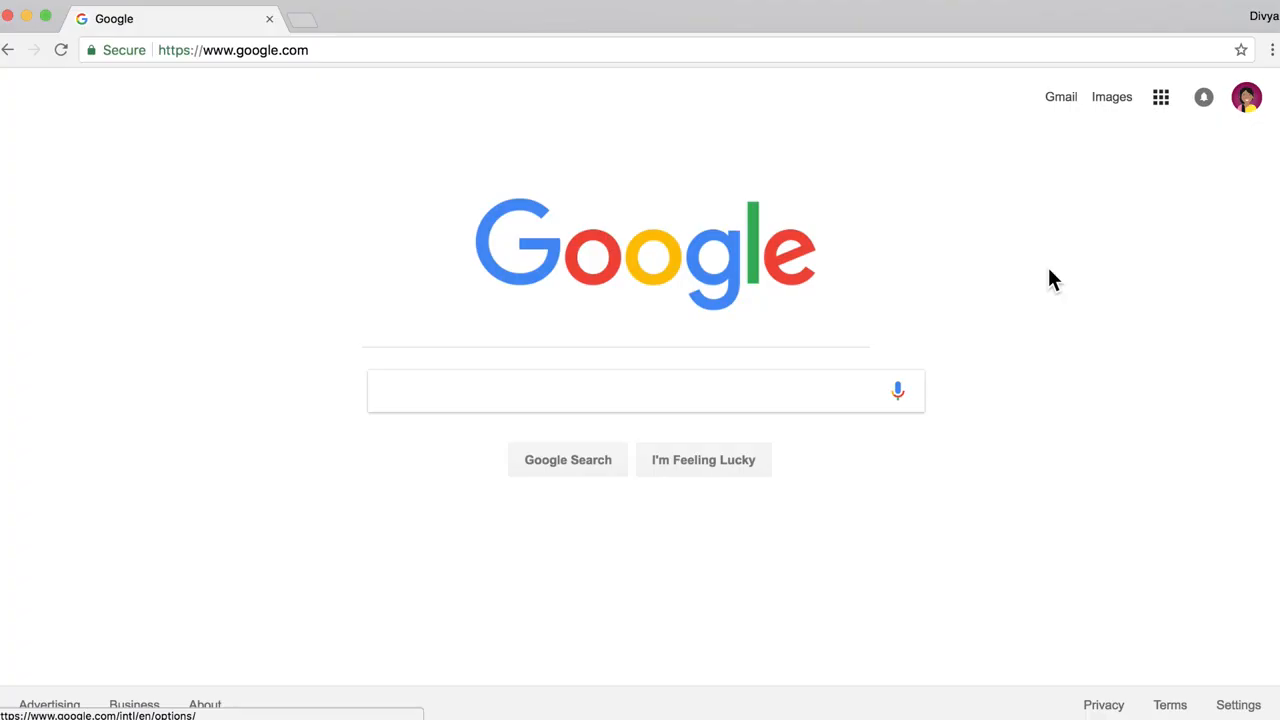
Open the Google apps launcher on the Google homepage, listing Maps, YouTube, Drive and Docs.
{"action": "left_click", "coordinate": [1160, 97]}
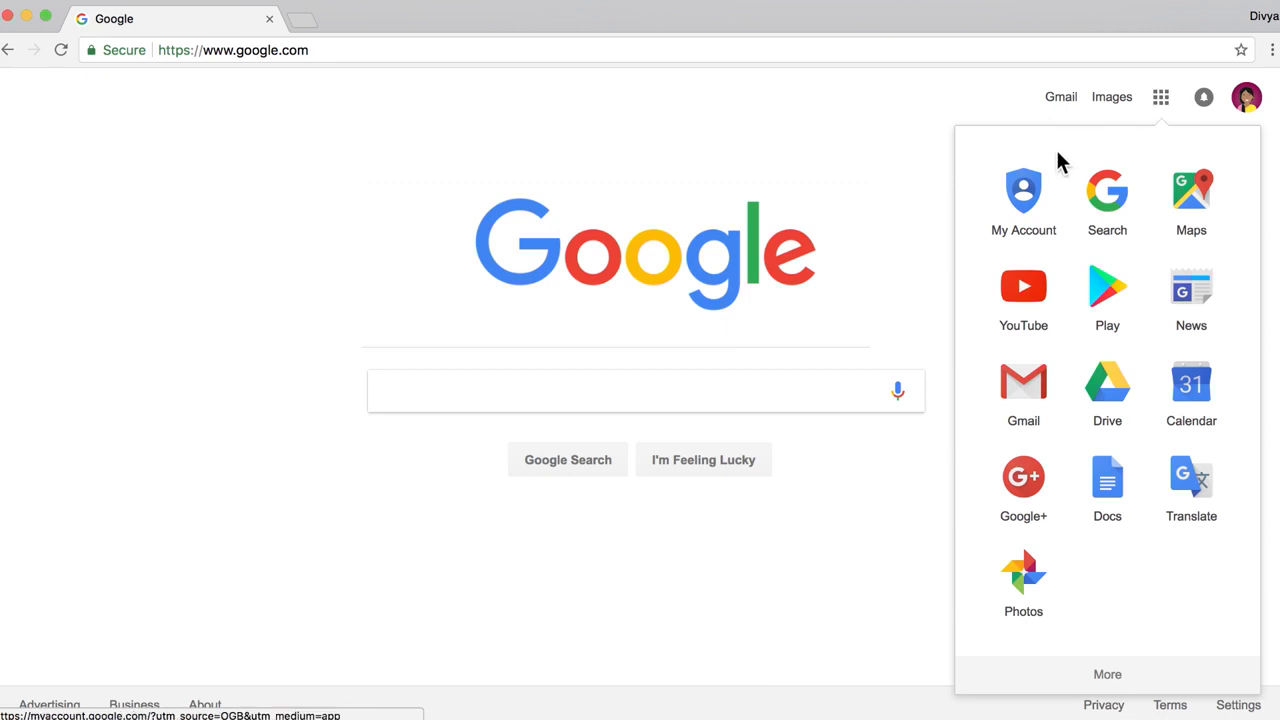
{"action": "mouse_move", "coordinate": [1022, 392]}
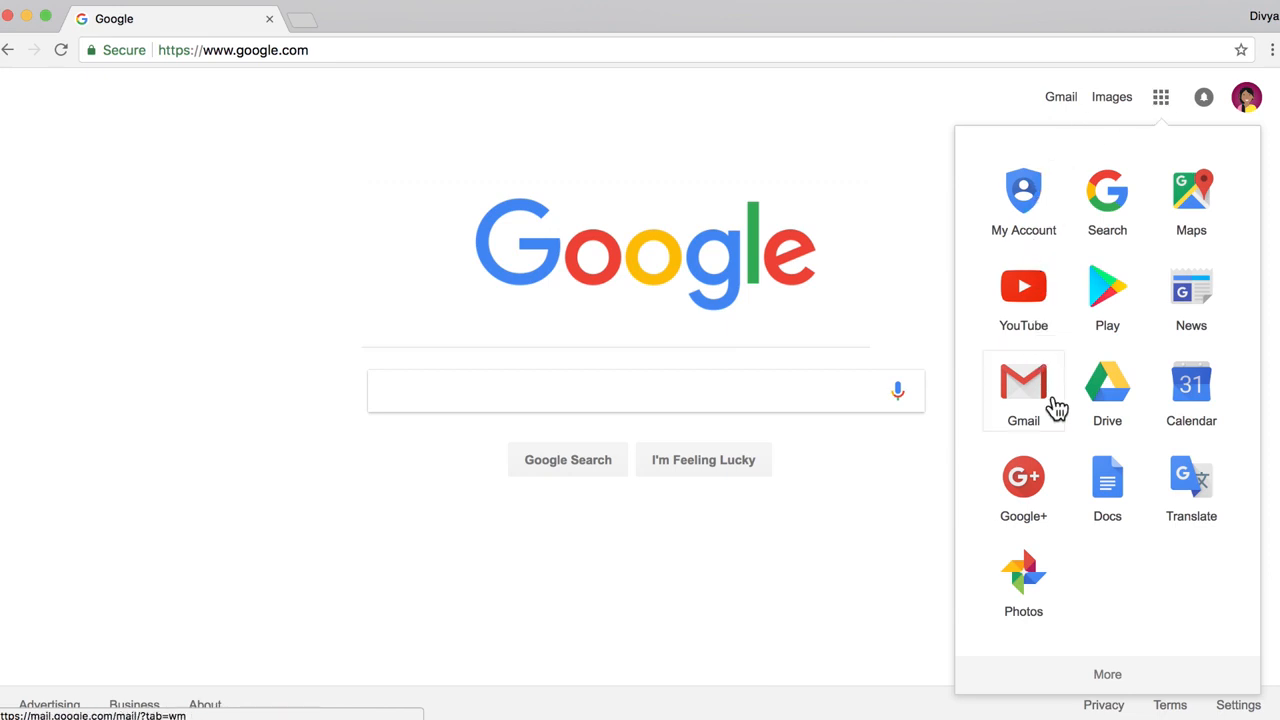
Launch Gmail from the apps list to reach the Primary inbox.
{"action": "left_click", "coordinate": [1022, 385]}
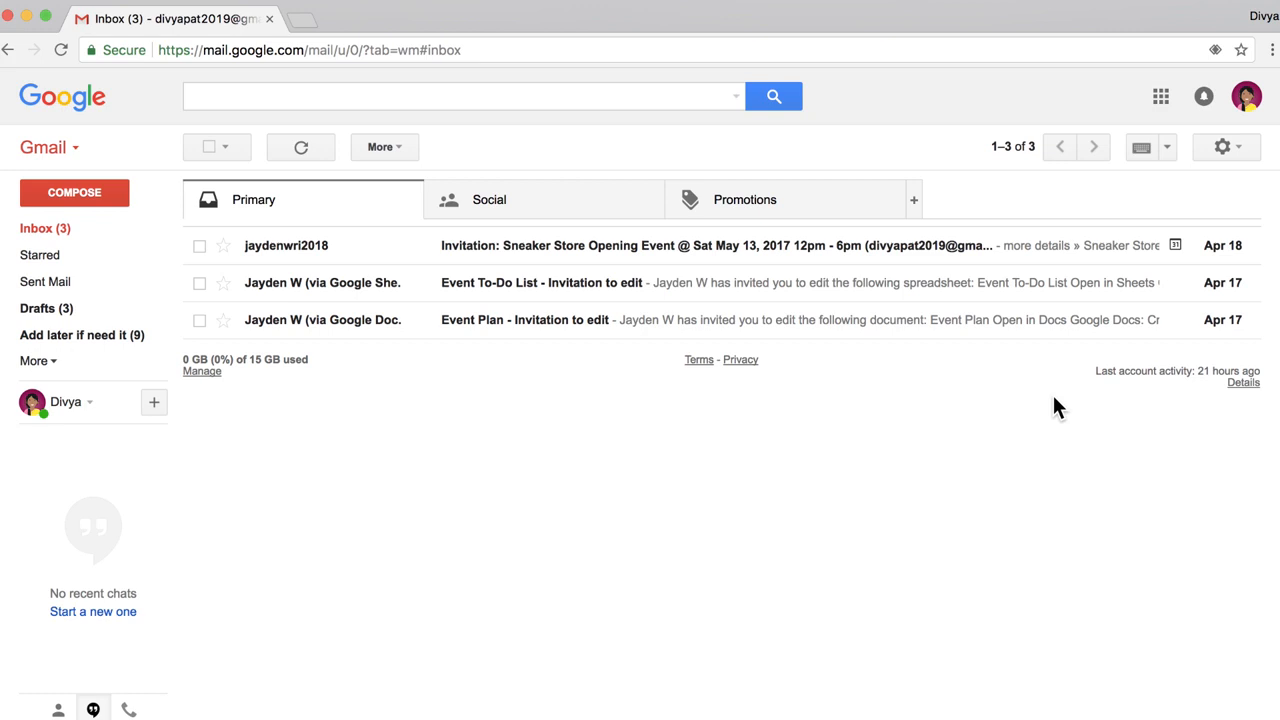
{"action": "mouse_move", "coordinate": [989, 343]}
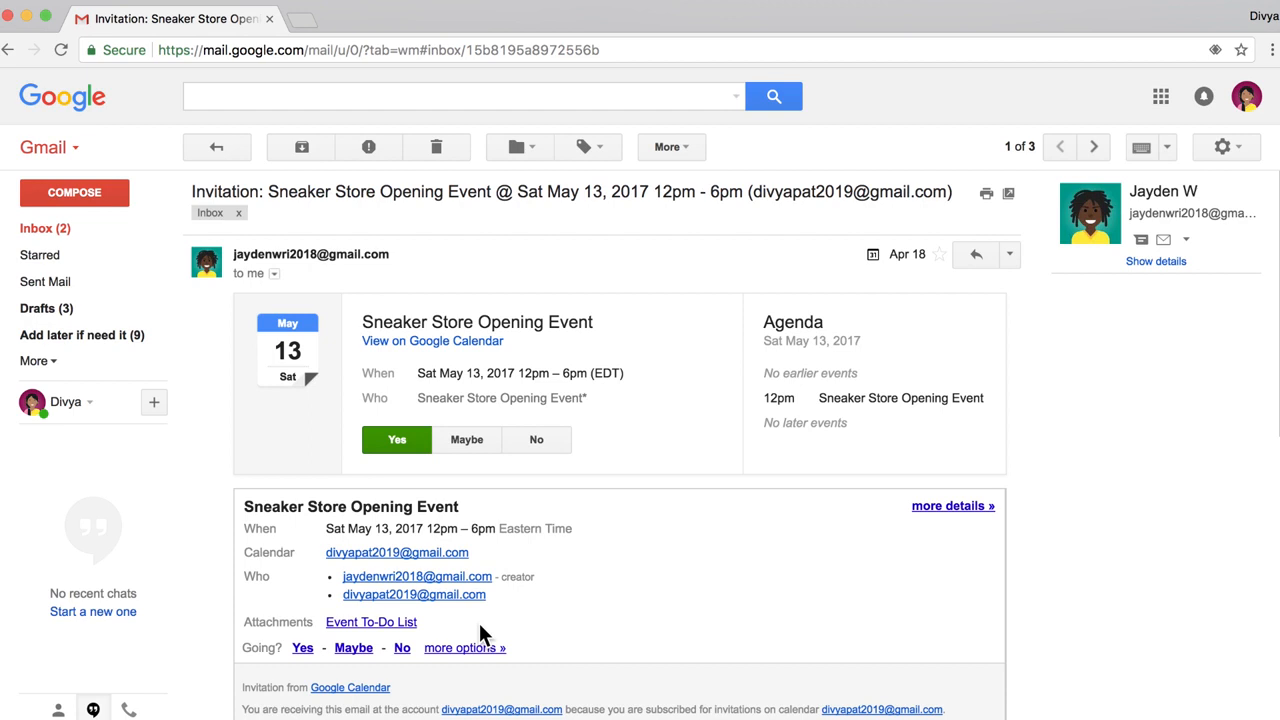
{"action": "mouse_move", "coordinate": [587, 634]}
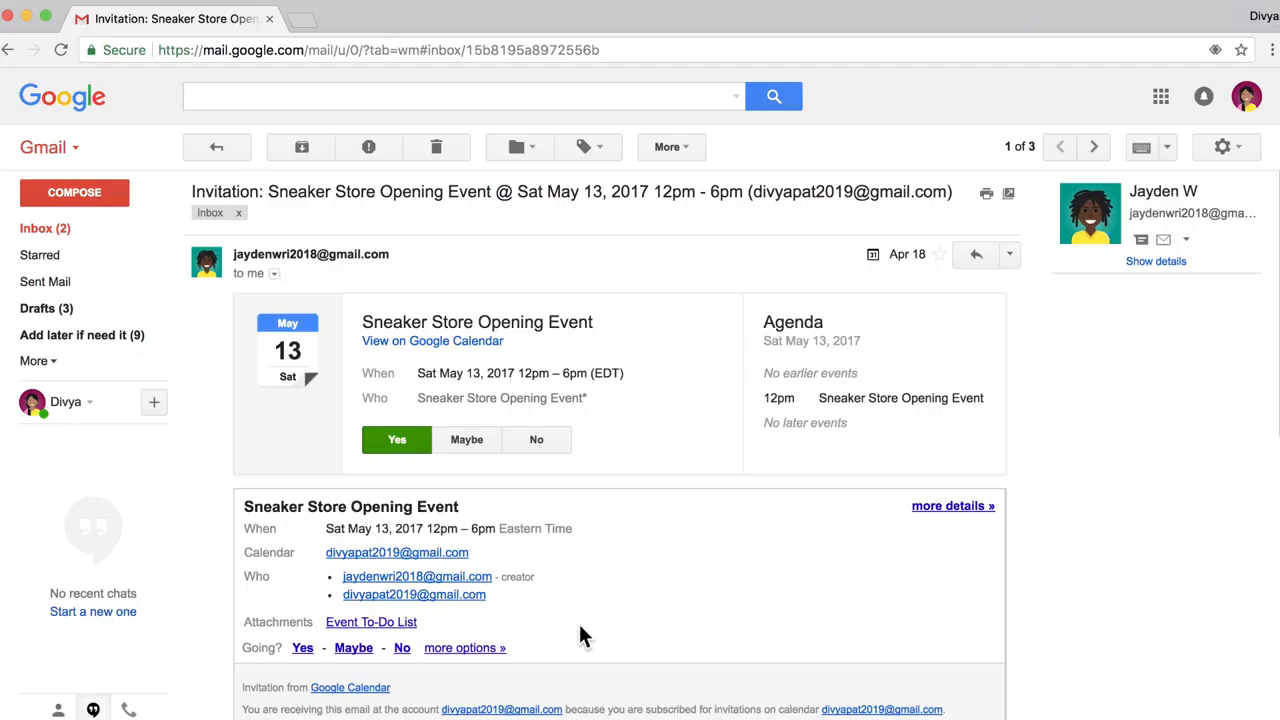
{"action": "mouse_move", "coordinate": [1253, 175]}
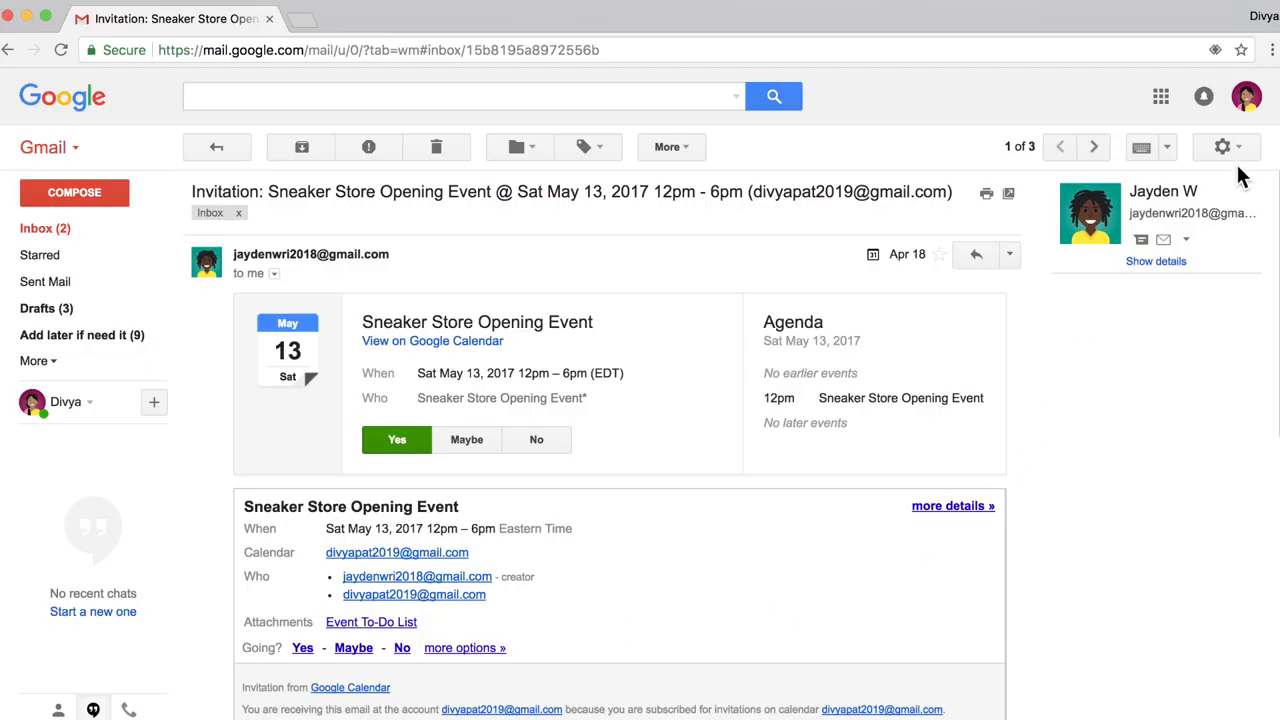
Open Gmail's full Settings and scroll the General tab down to Signature.
{"action": "left_click", "coordinate": [1220, 147]}
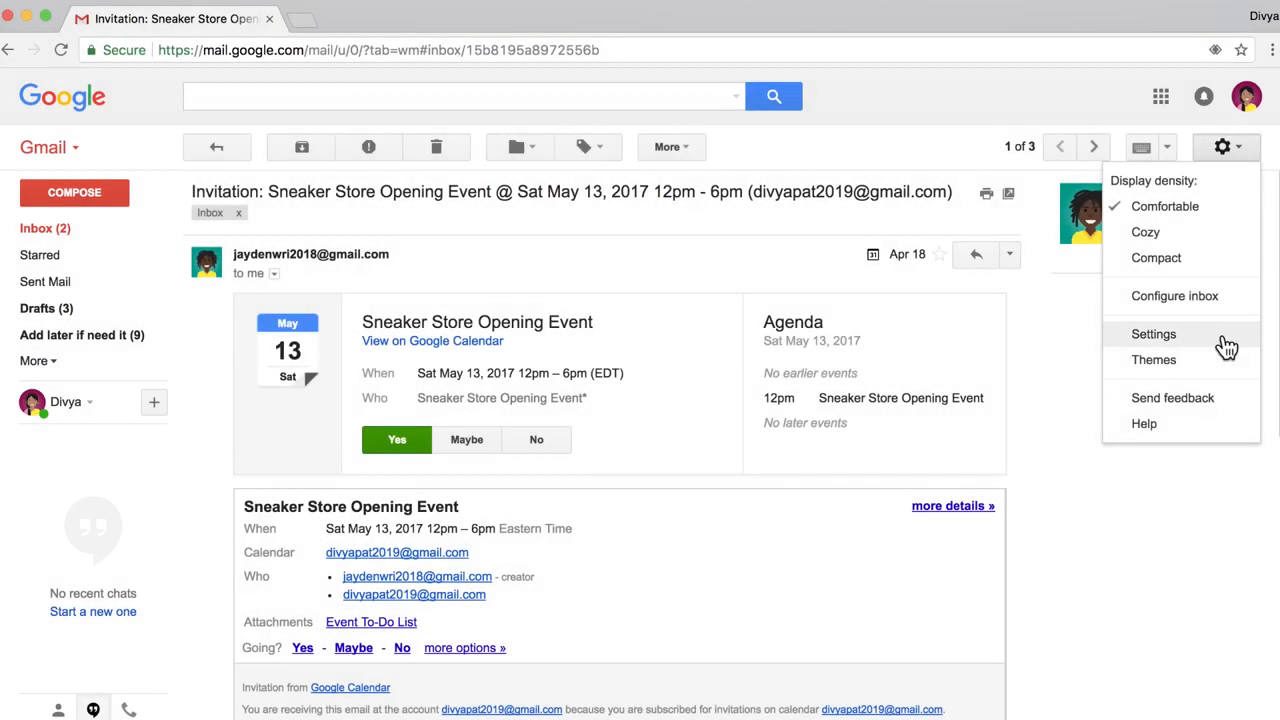
{"action": "left_click", "coordinate": [1154, 334]}
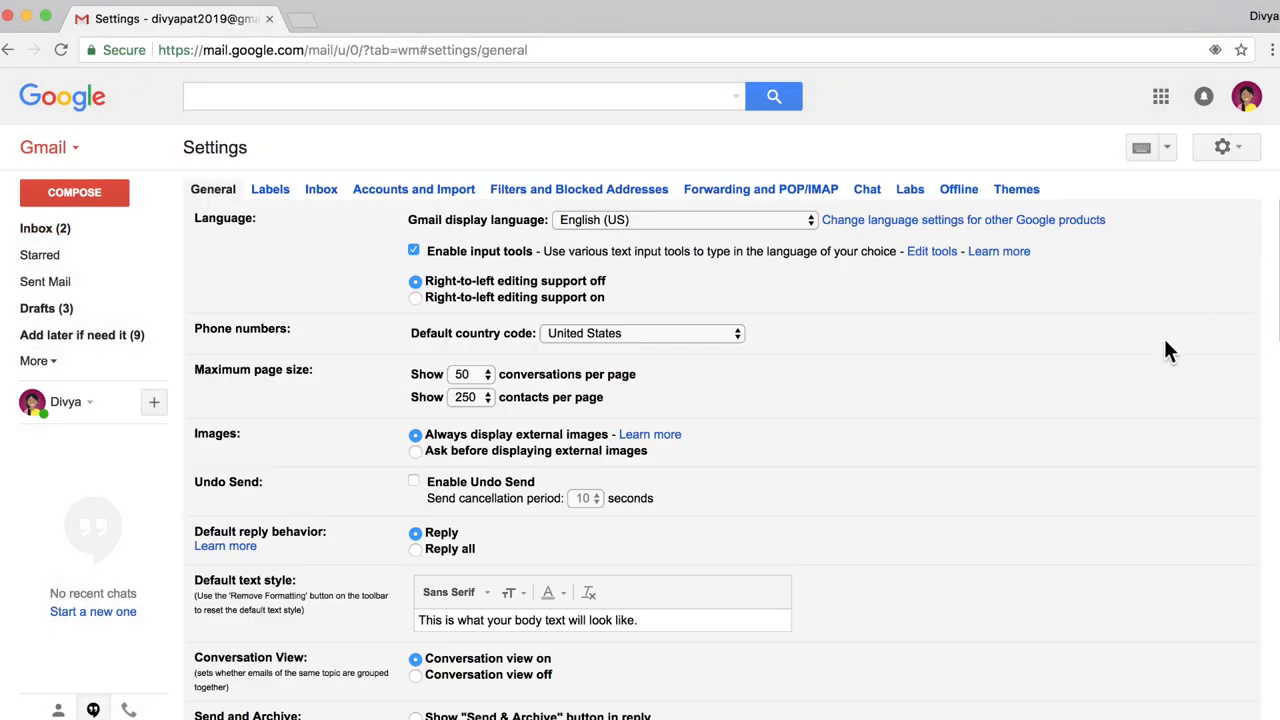
{"action": "scroll", "scroll_direction": "down", "scroll_amount": 3}
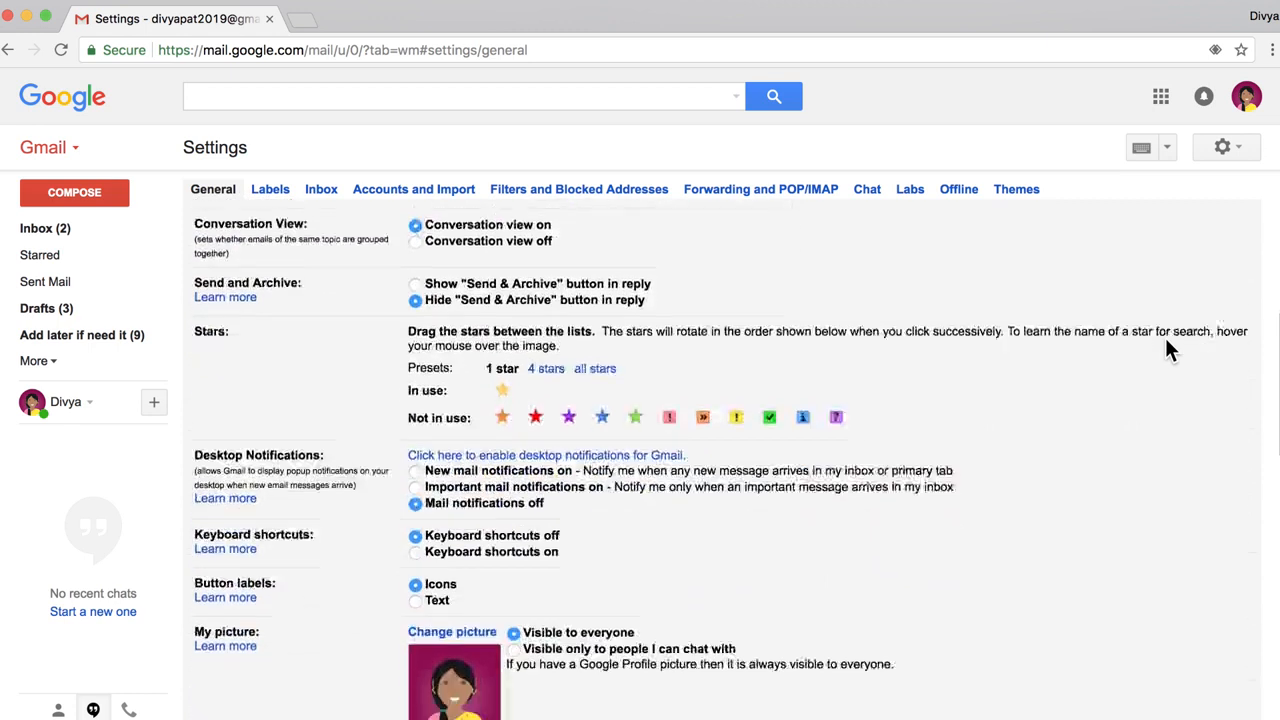
{"action": "scroll", "scroll_direction": "down", "scroll_amount": 3}
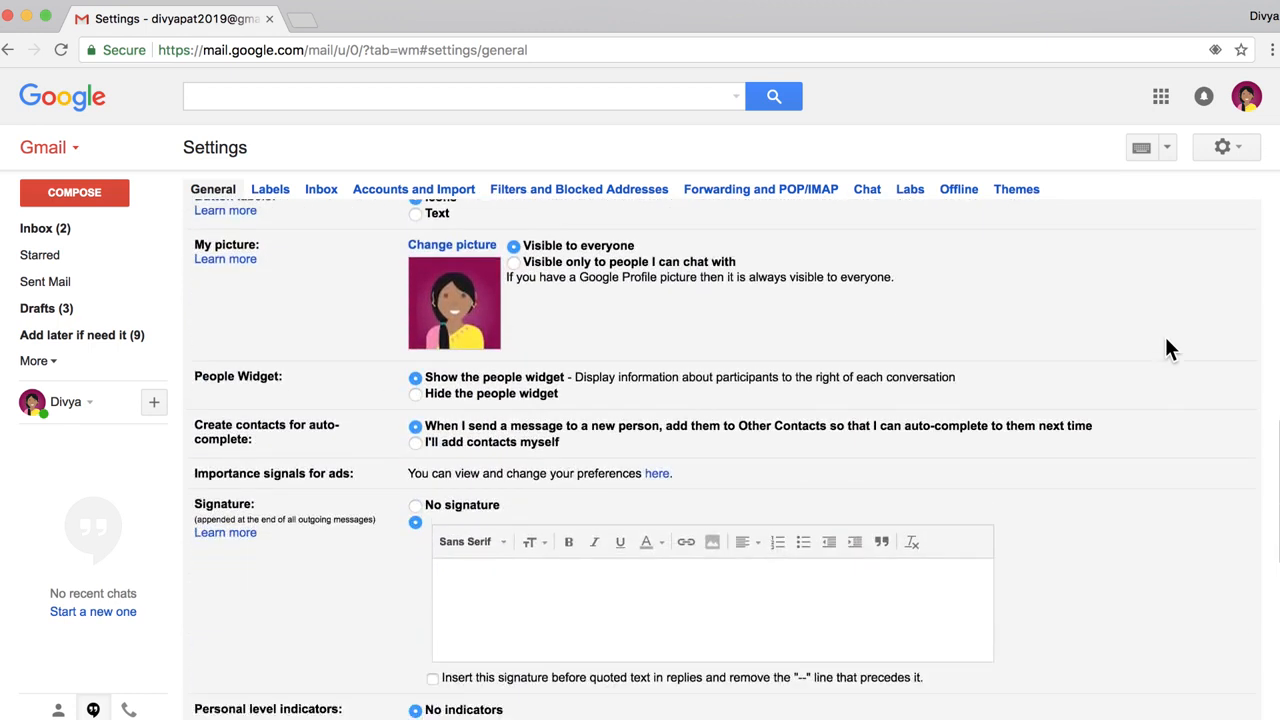
{"action": "scroll", "scroll_direction": "down", "scroll_amount": 3}
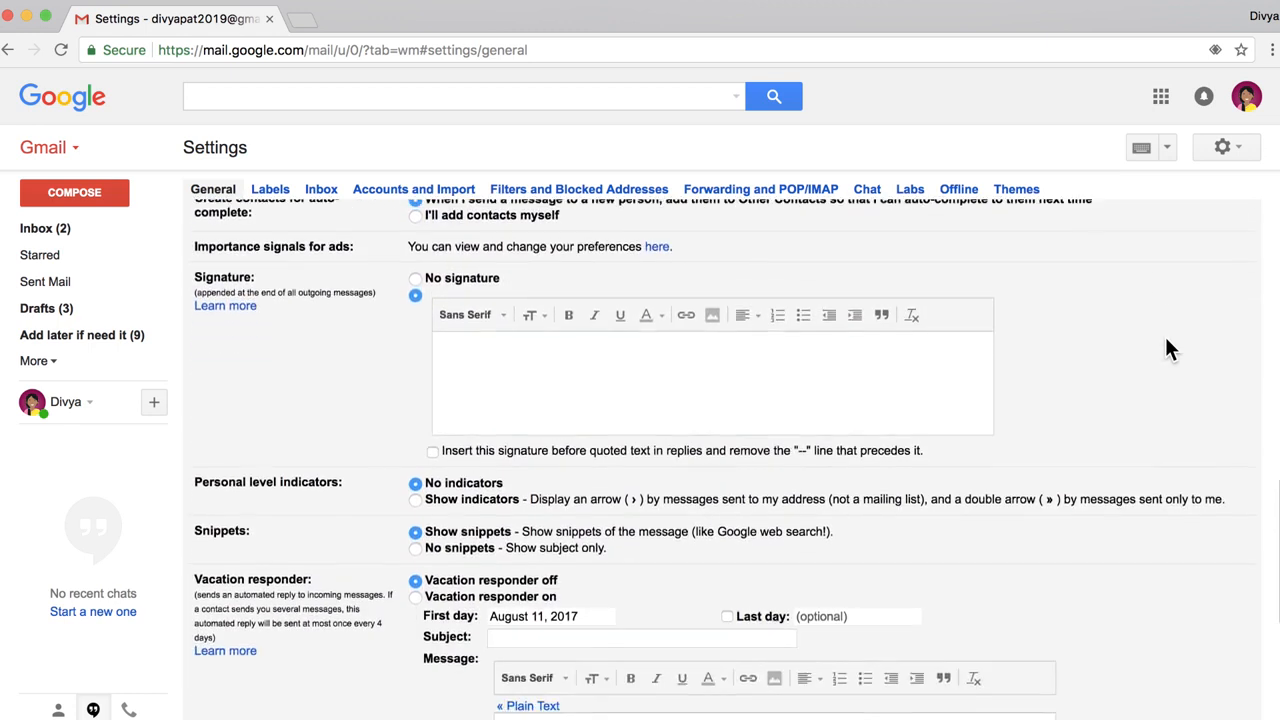
Type the name, Everytown High School, Class of 2030 and 'Visit my website!', adding no link.
{"action": "type", "text": "Divya Patel"}
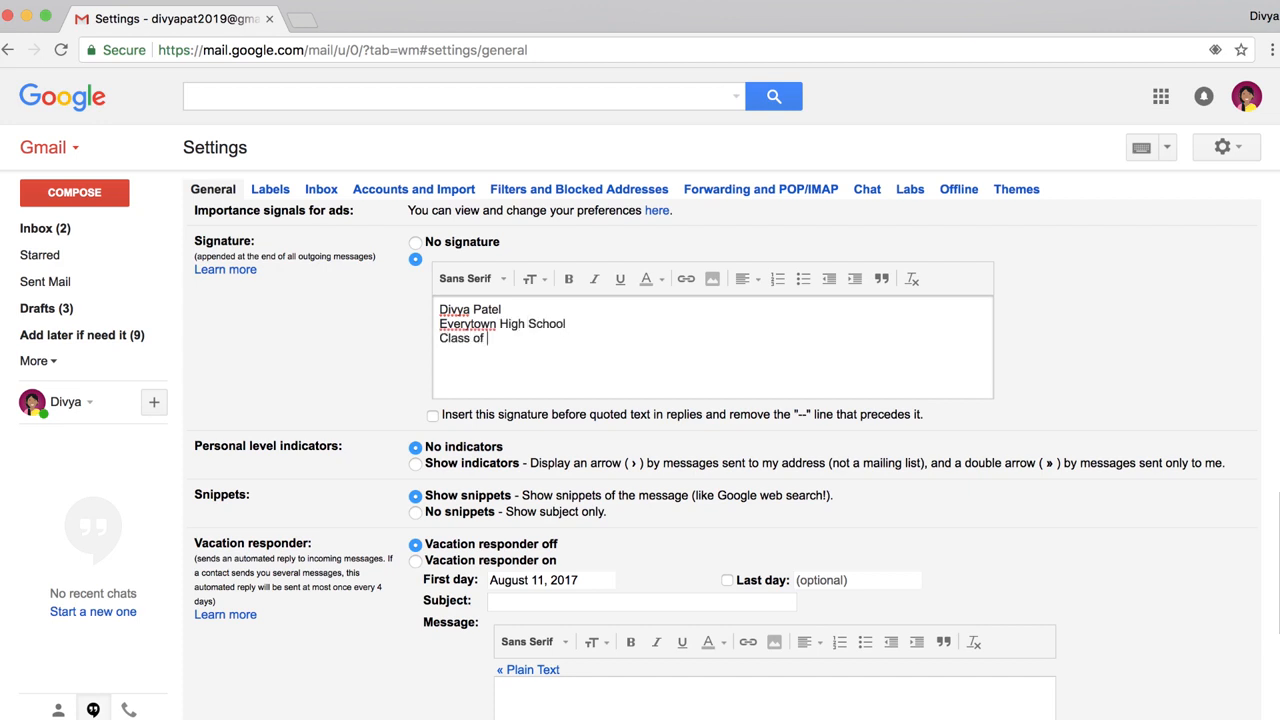
{"action": "type", "text": "2030"}
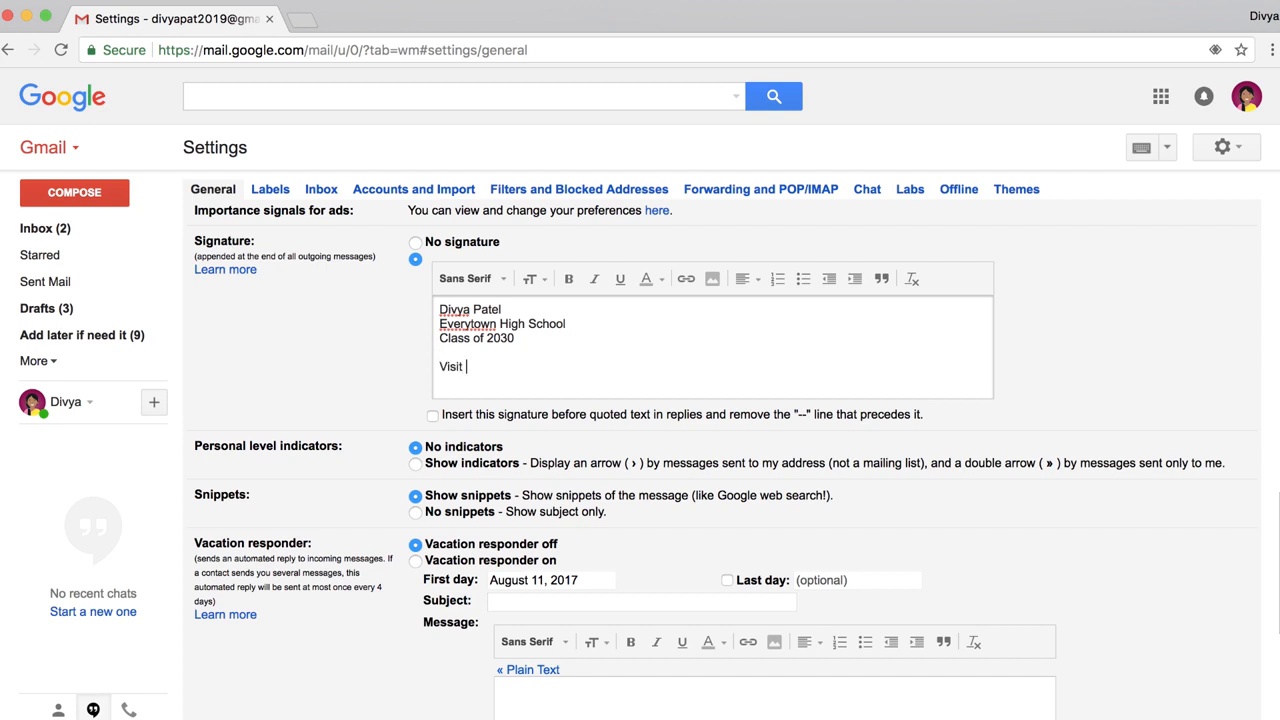
{"action": "type", "text": "my website"}
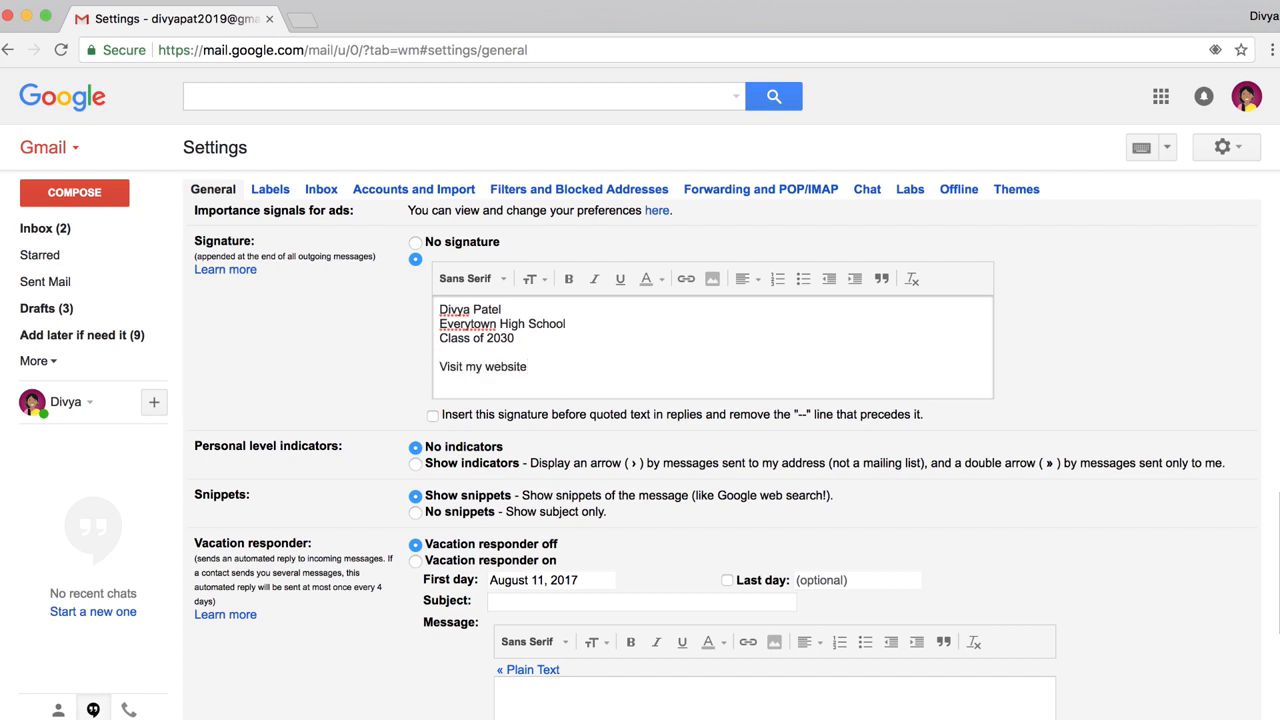
{"action": "left_click", "coordinate": [527, 366]}
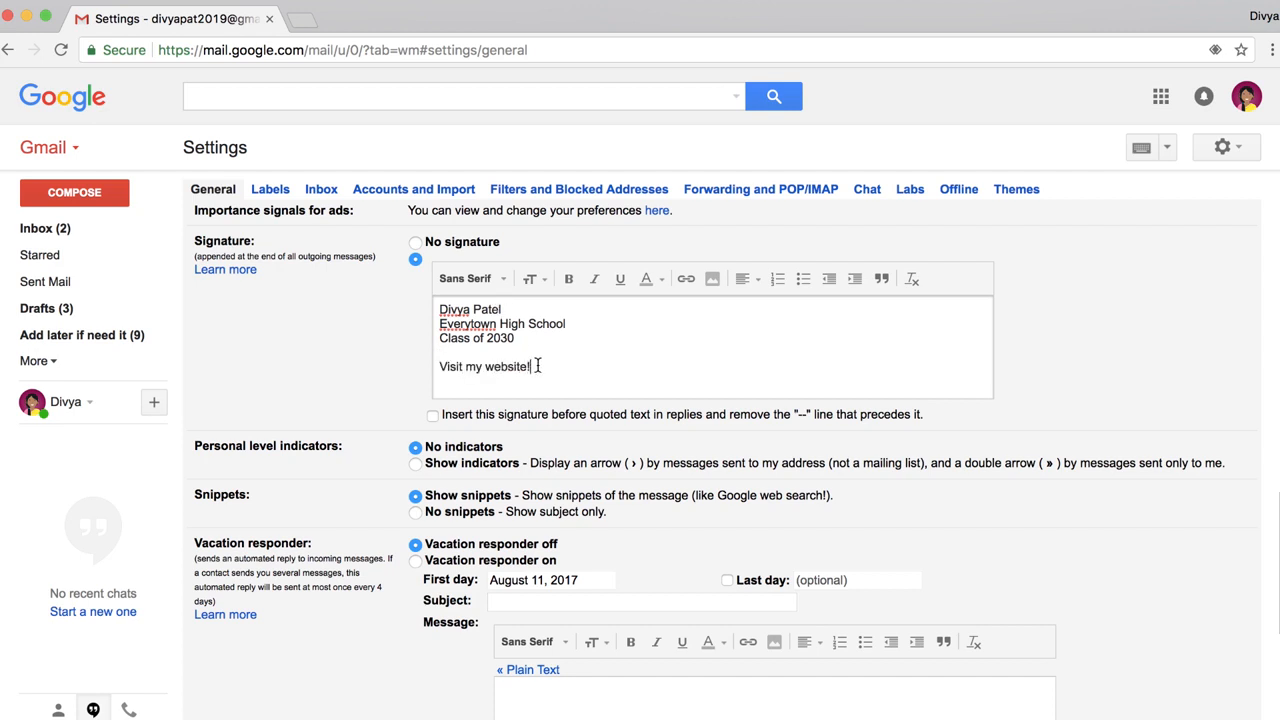
{"action": "mouse_move", "coordinate": [685, 278]}
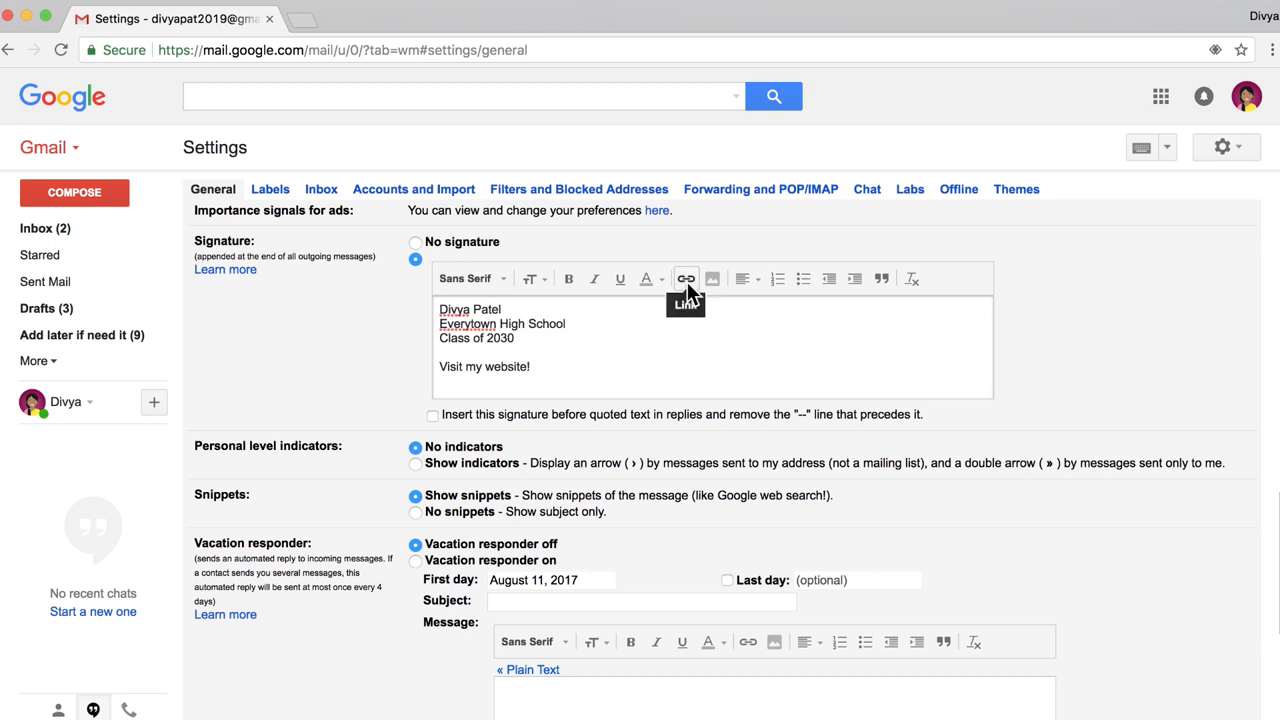
{"action": "left_click", "coordinate": [686, 279]}
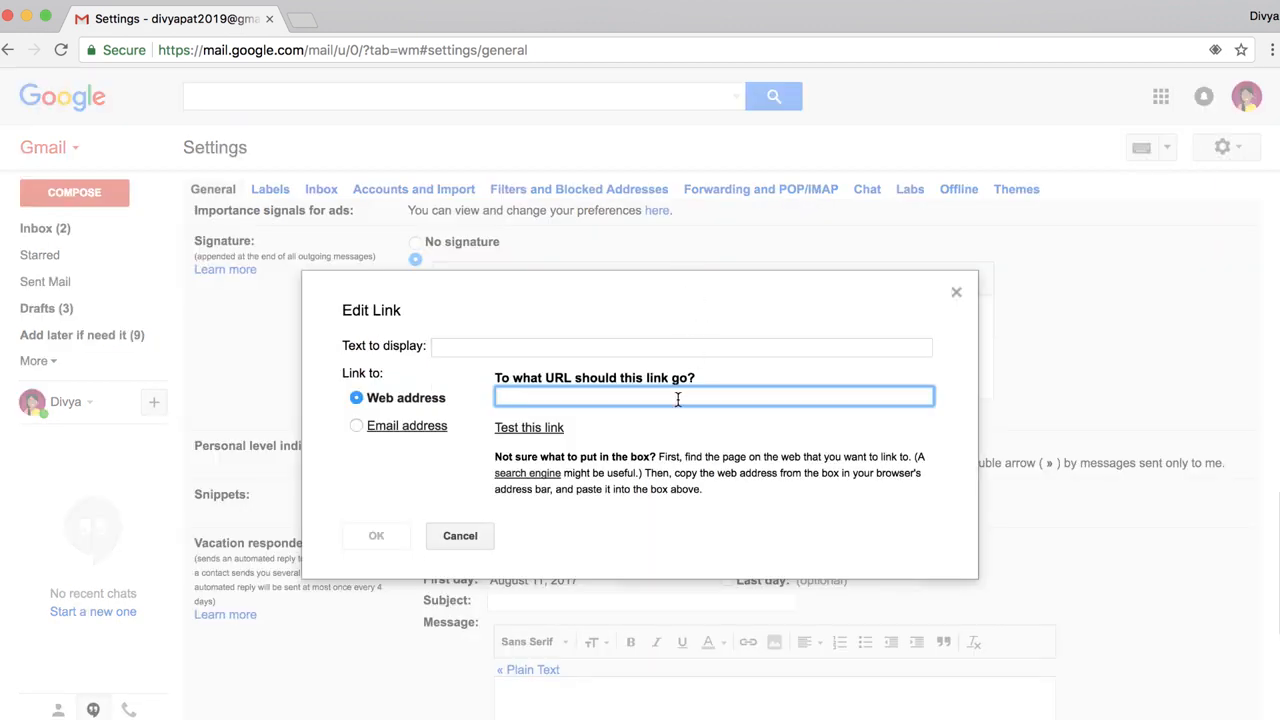
{"action": "left_click", "coordinate": [459, 536]}
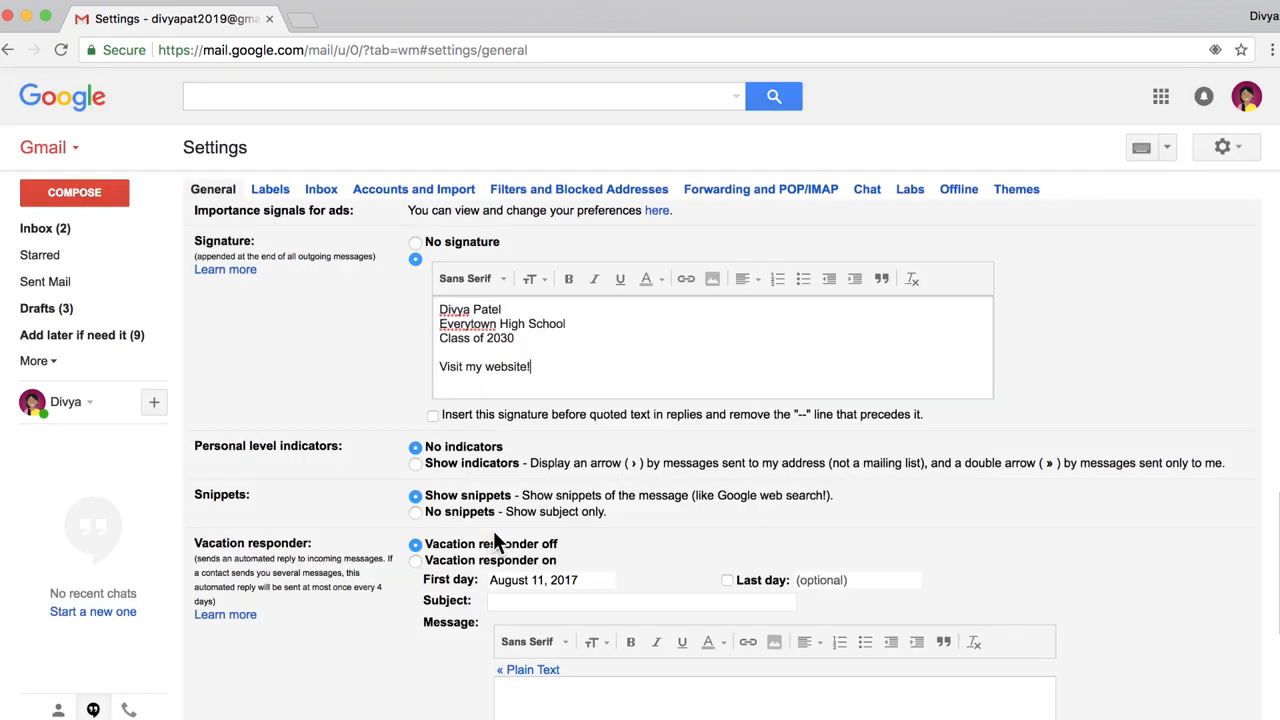
Replace the website line with 'See you at the Community Yard Sale!', Thursday, May 25th, Vista Buena Gardens.
{"action": "double_click", "coordinate": [483, 366]}
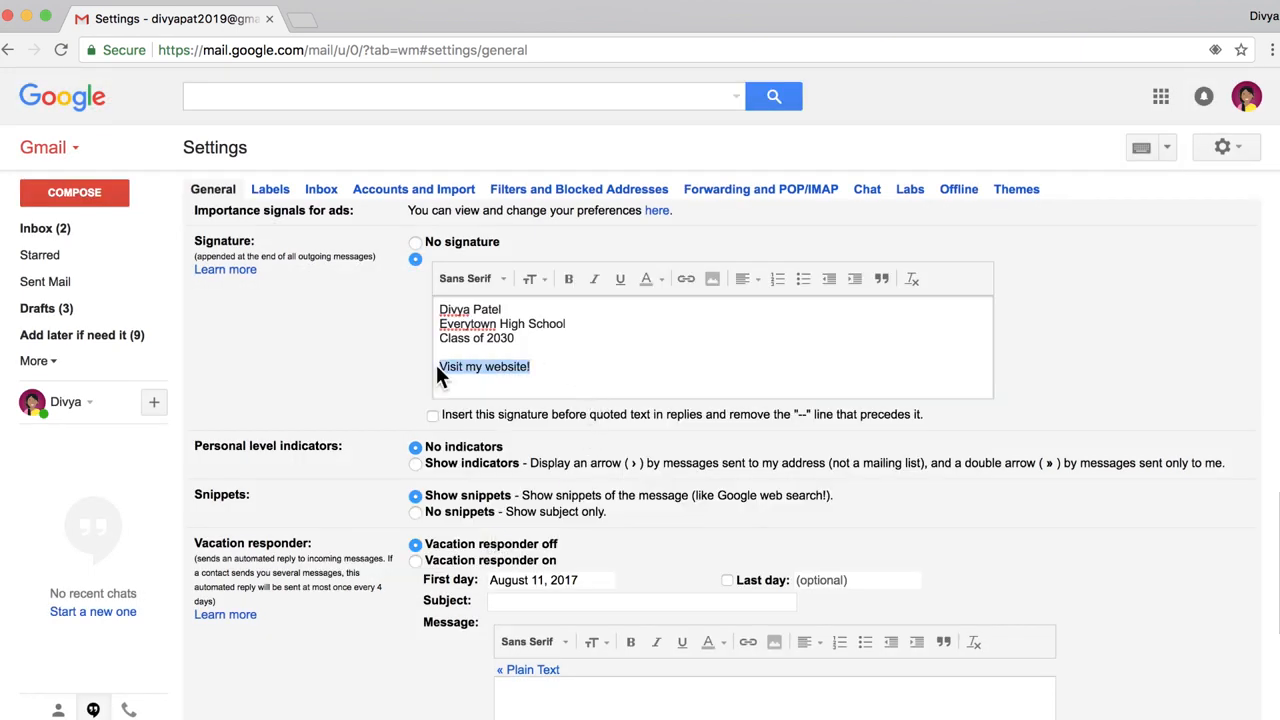
{"action": "type", "text": "See"}
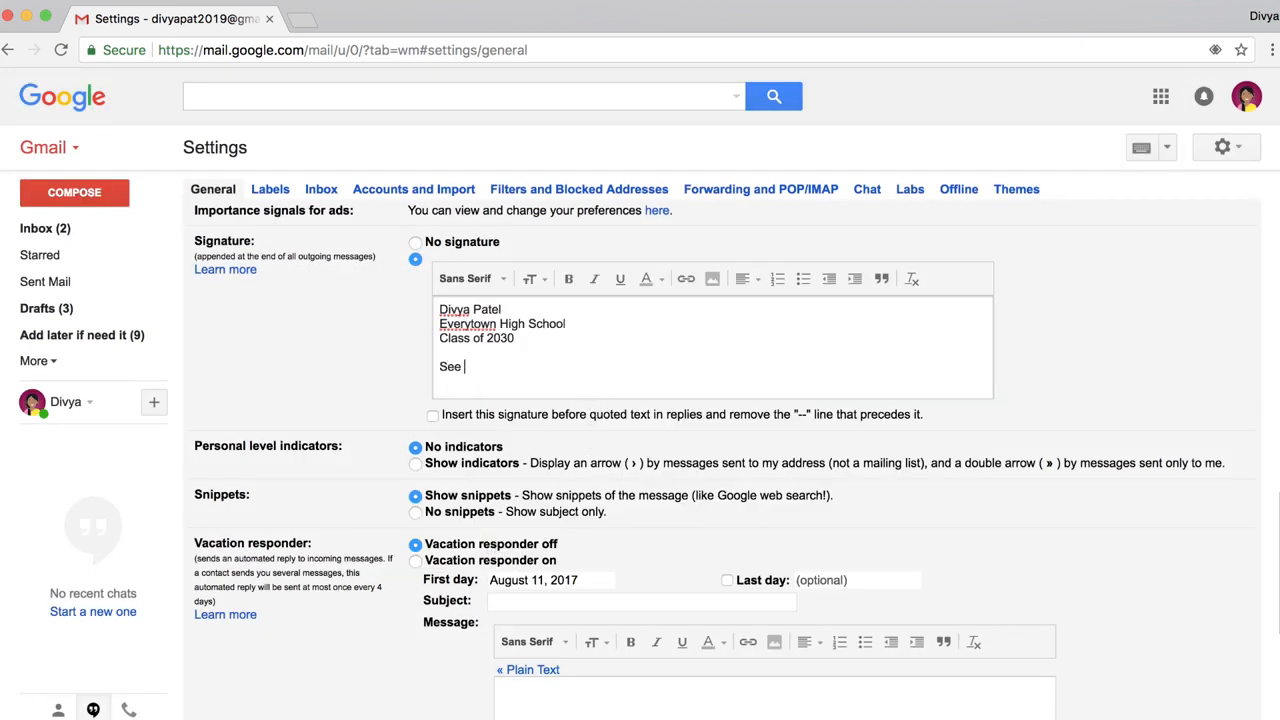
{"action": "type", "text": "you at the Community Yard"}
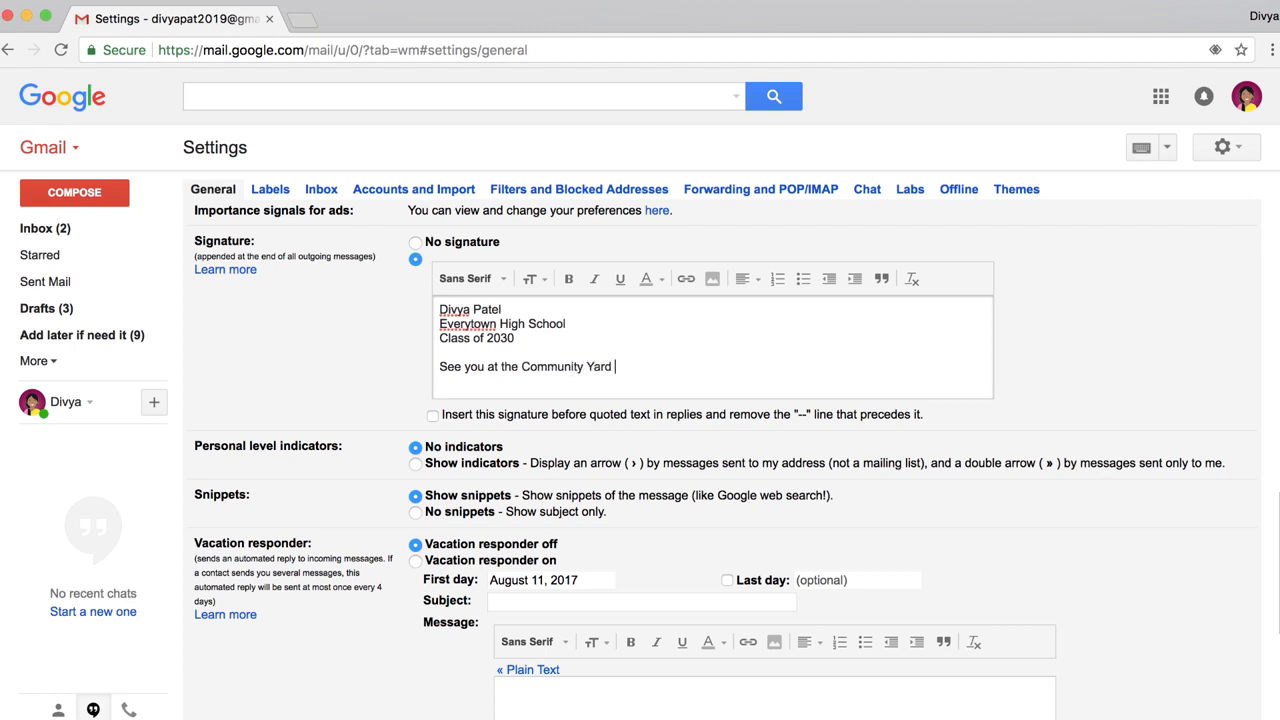
{"action": "type", "text": "Sale!"}
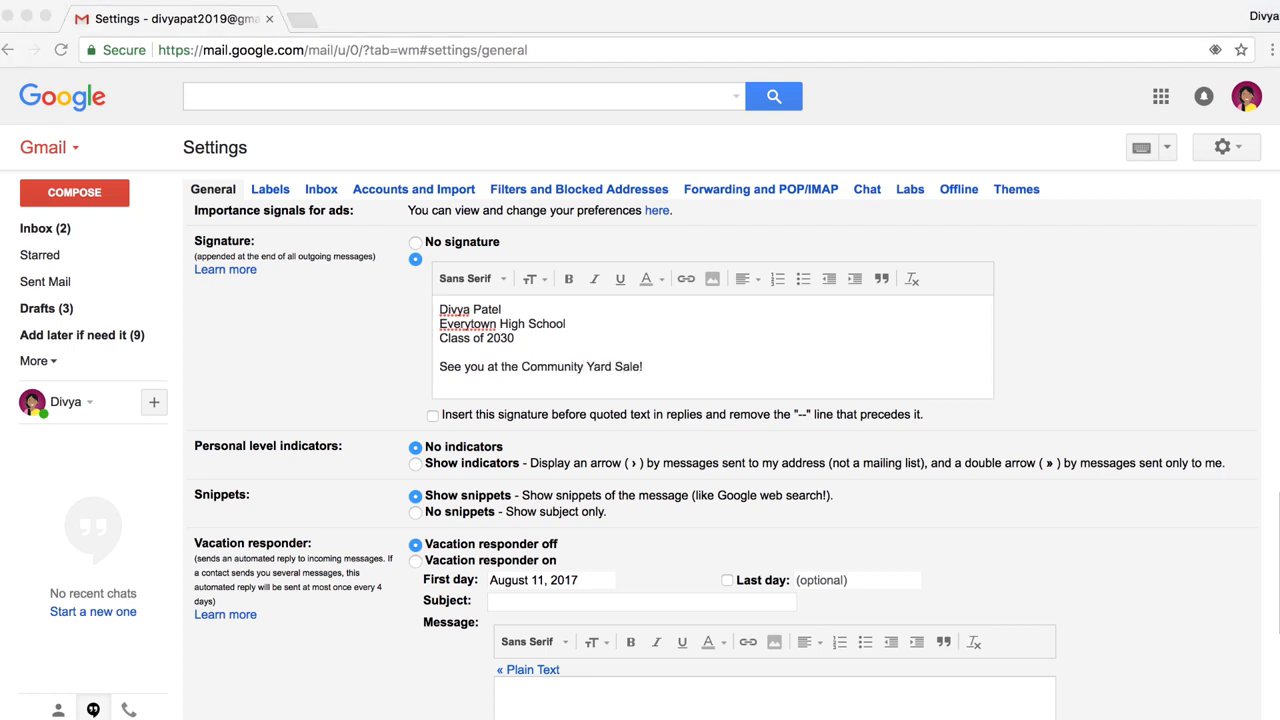
{"action": "type", "text": "Thursday"}
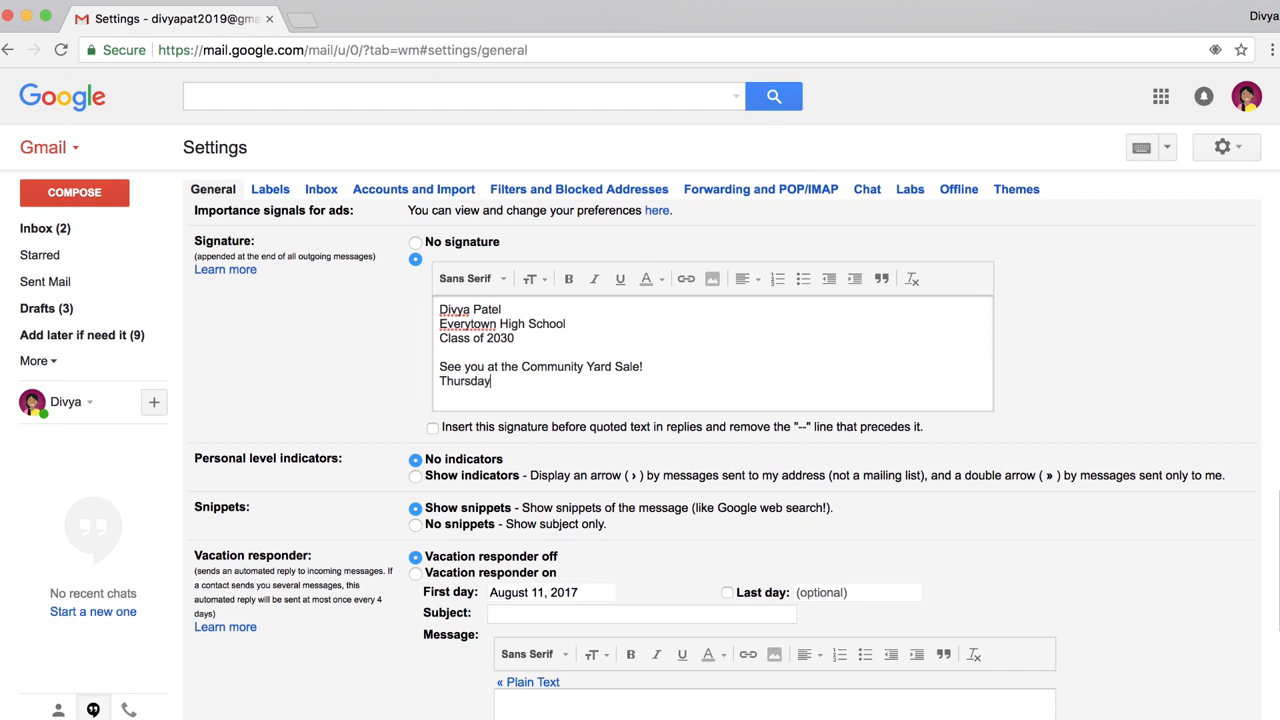
{"action": "type", "text": ", May 25th"}
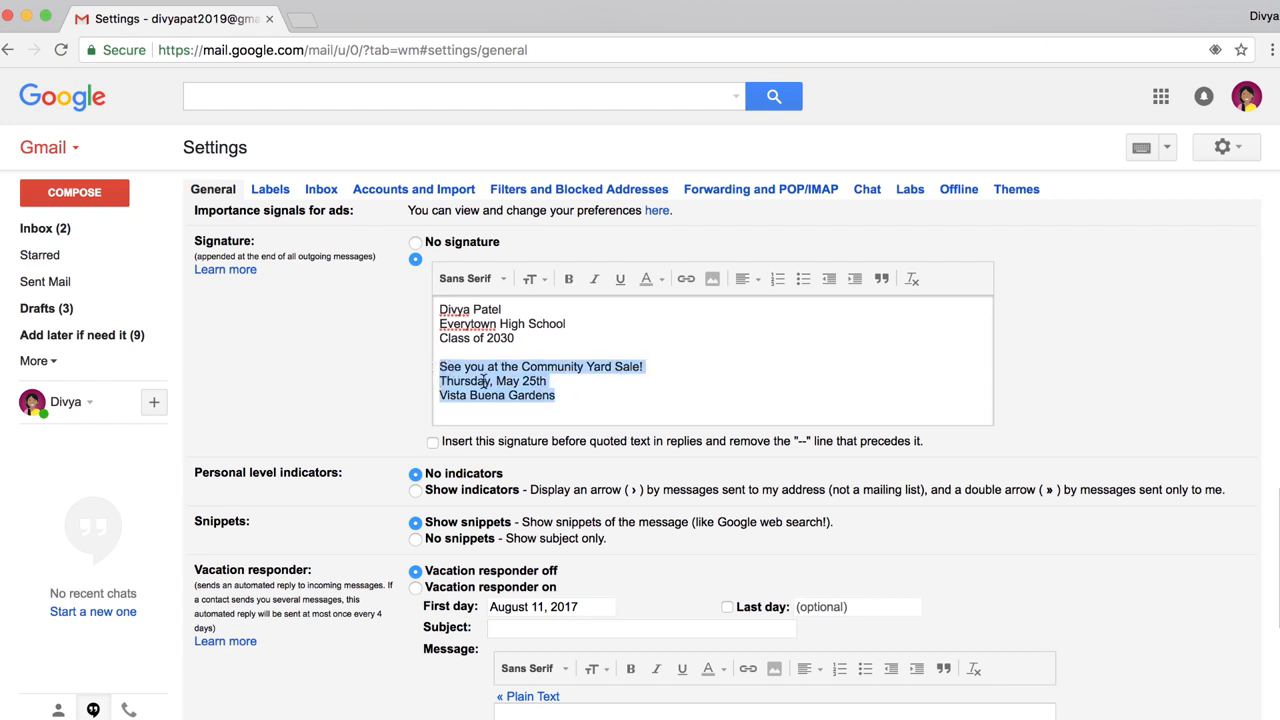
Set the yard-sale lines to bold, orange Wide font and save the settings.
{"action": "left_click", "coordinate": [470, 278]}
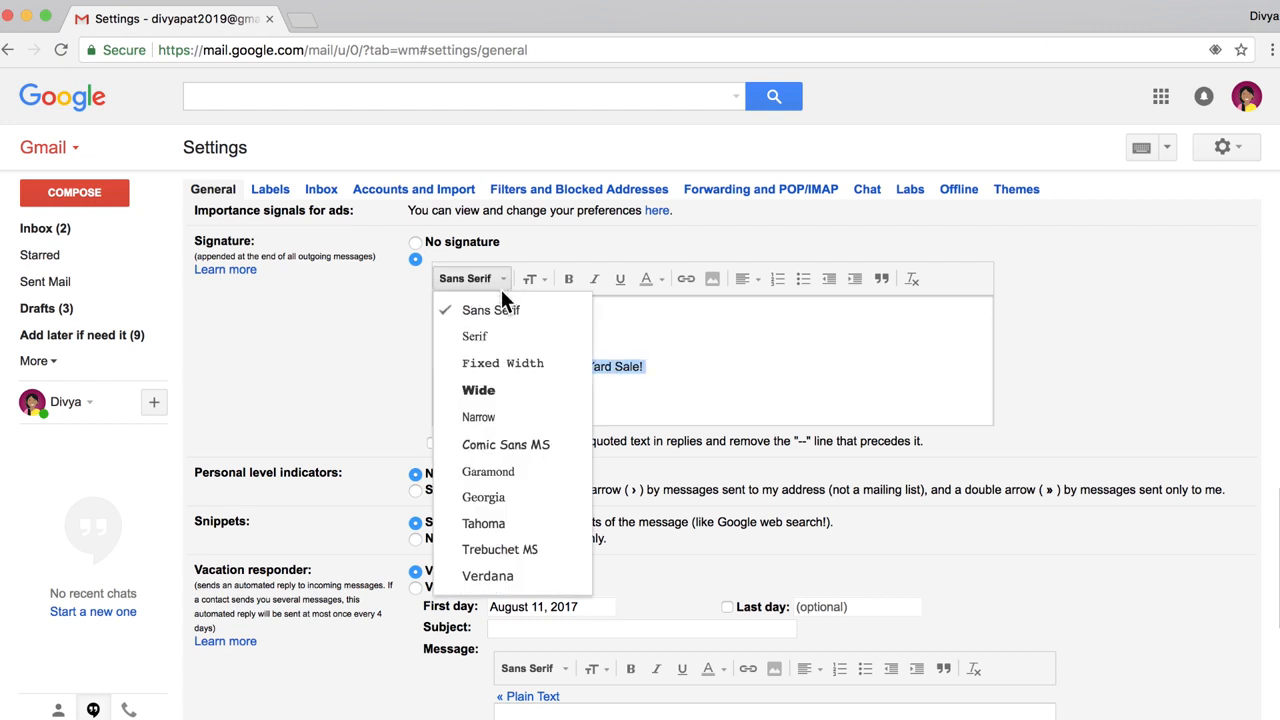
{"action": "left_click", "coordinate": [478, 390]}
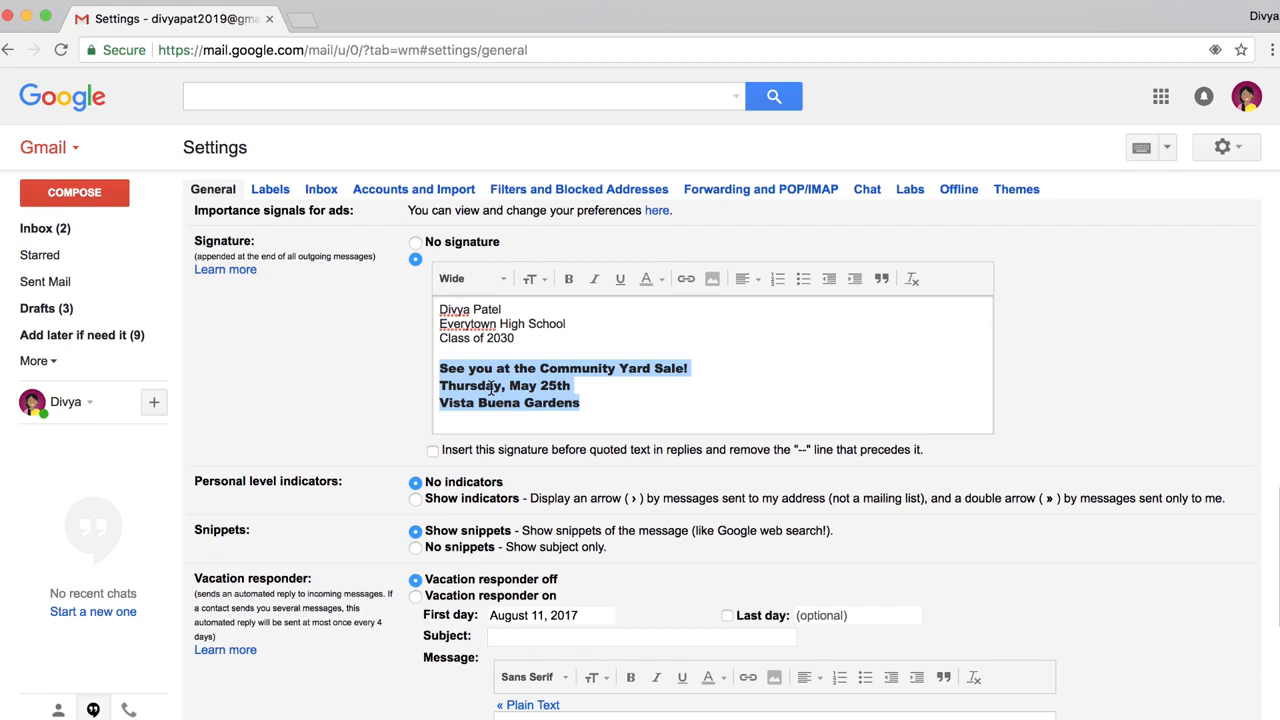
{"action": "mouse_move", "coordinate": [650, 290]}
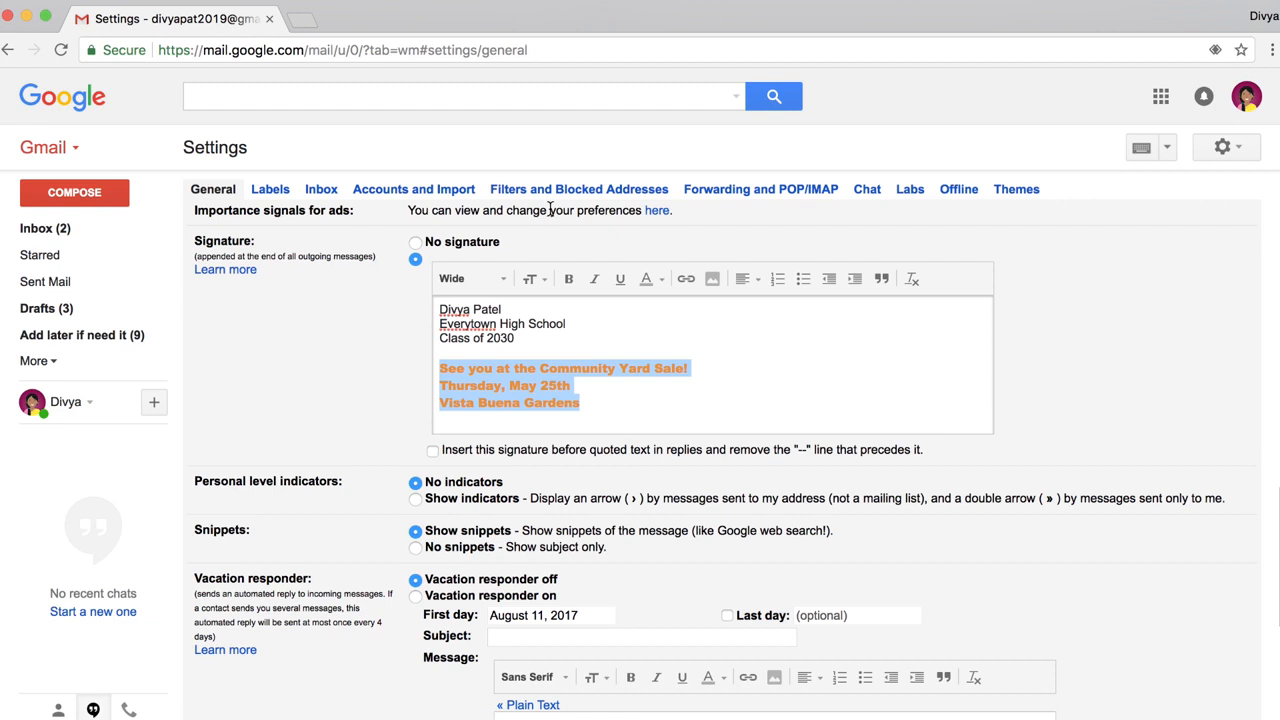
{"action": "scroll", "scroll_direction": "down", "scroll_amount": 3}
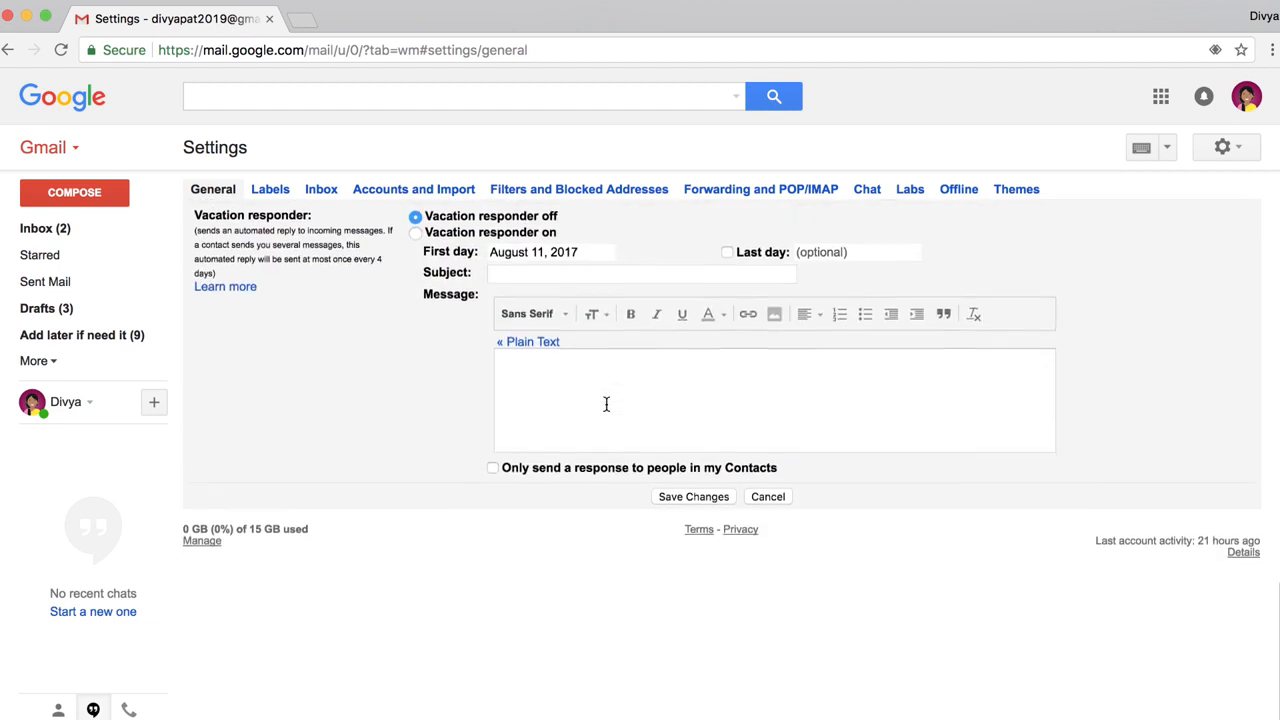
{"action": "left_click", "coordinate": [693, 496]}
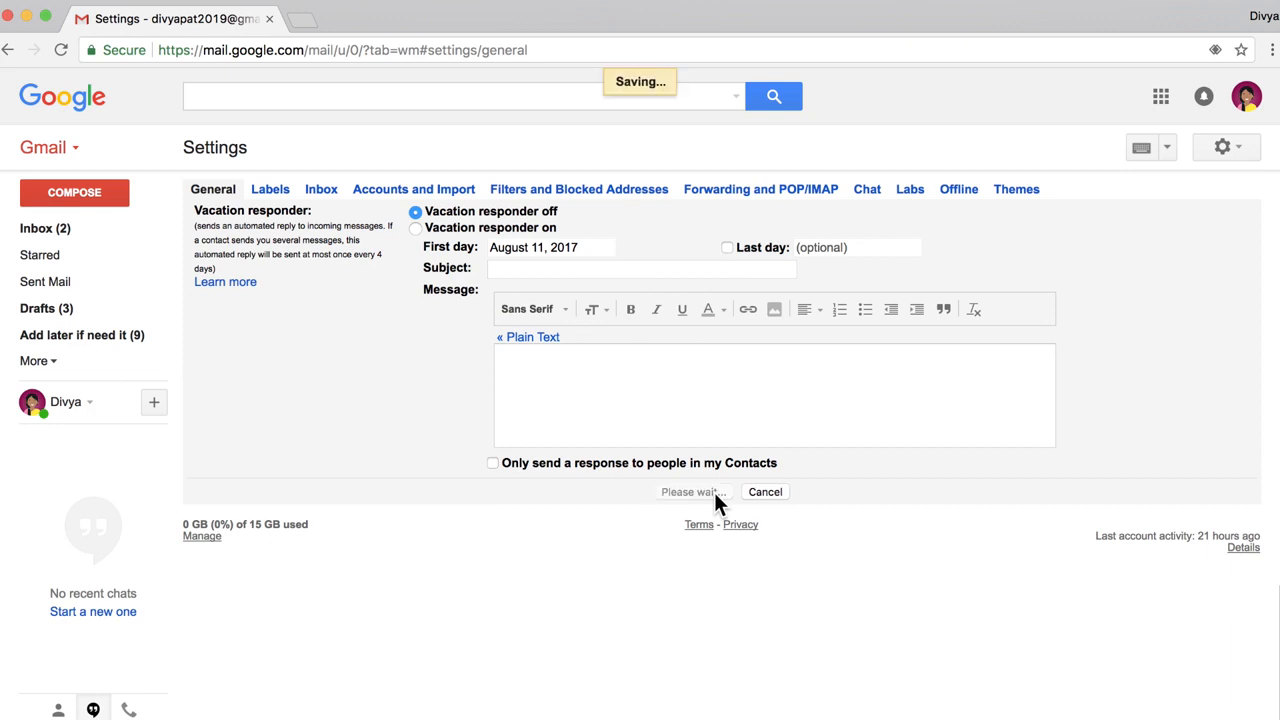